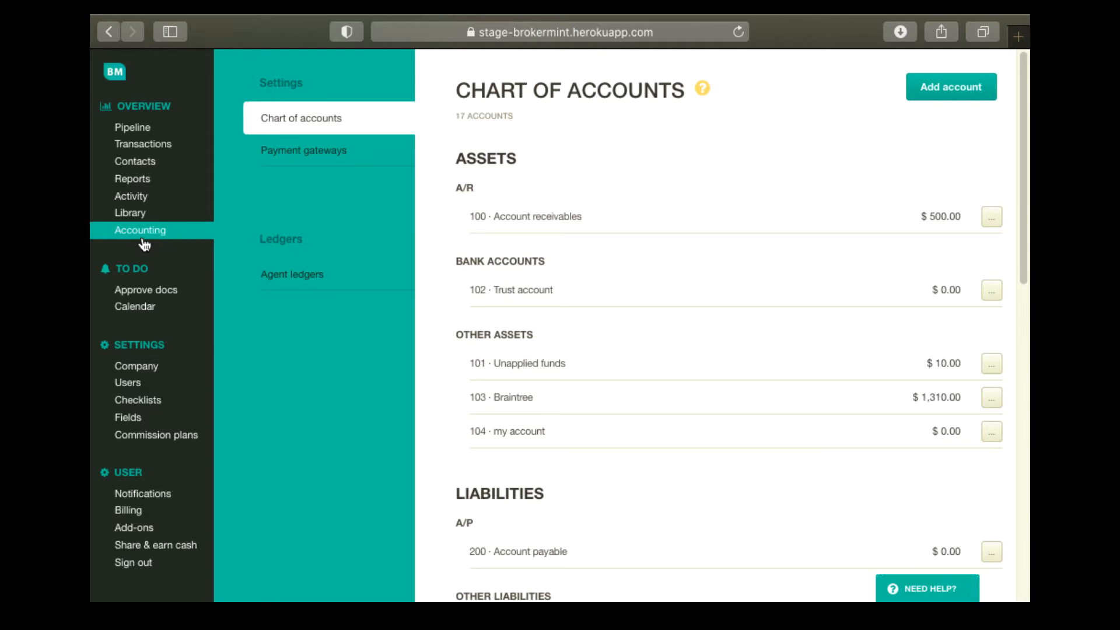
pyautogui.moveTo(160, 243)
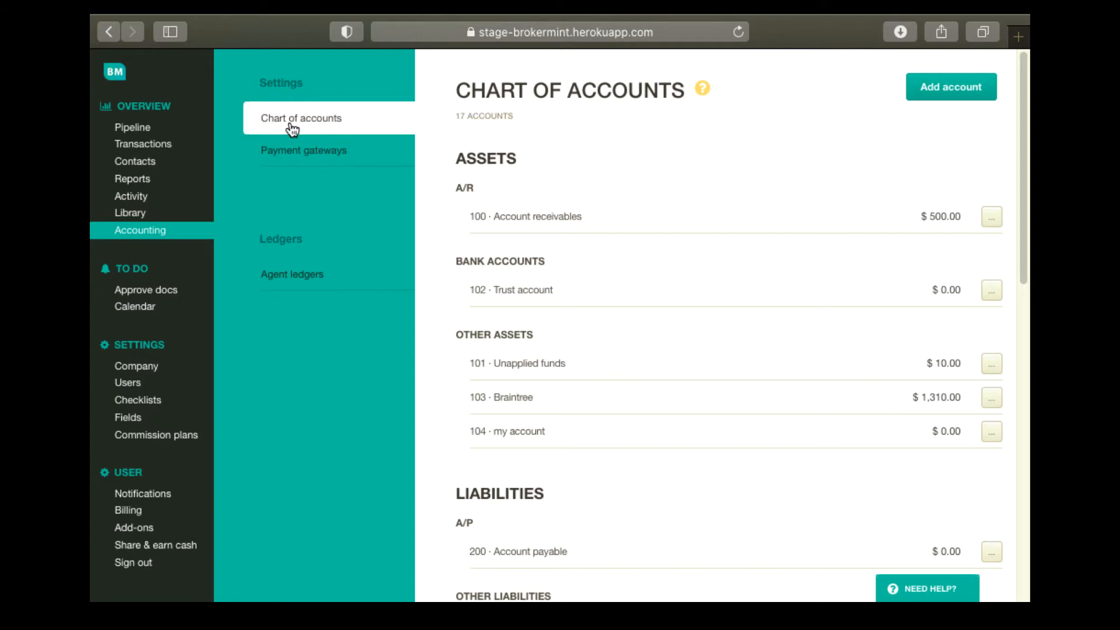
pyautogui.moveTo(683, 118)
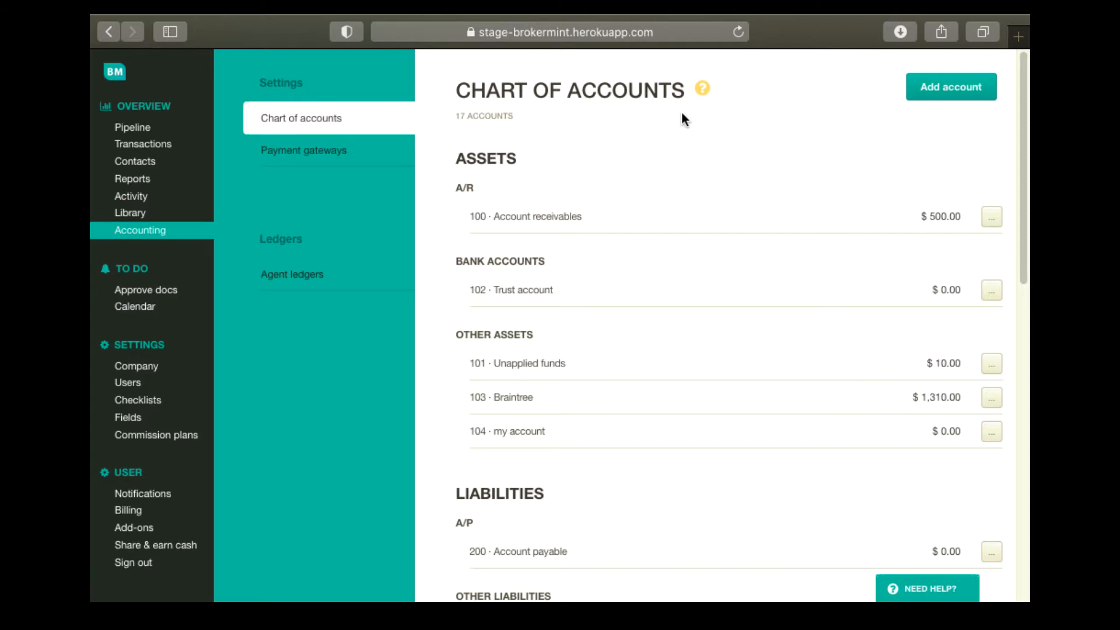
pyautogui.moveTo(952, 93)
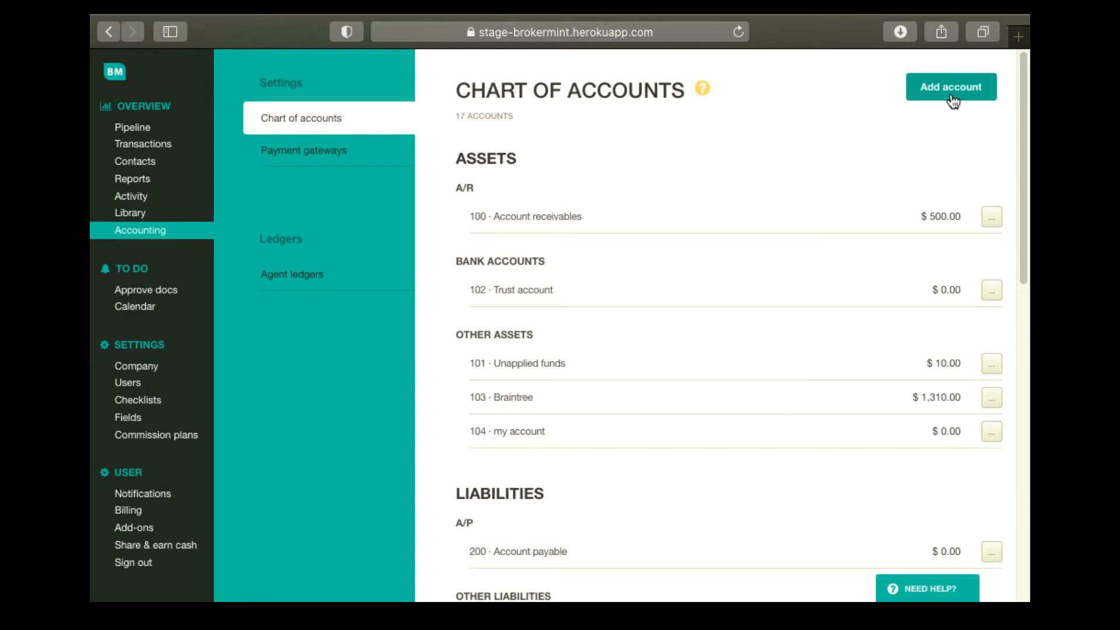
# Create account 105 'My COA Account' in the Fixed assets group, bringing the chart to 18 accounts
pyautogui.click(951, 87)
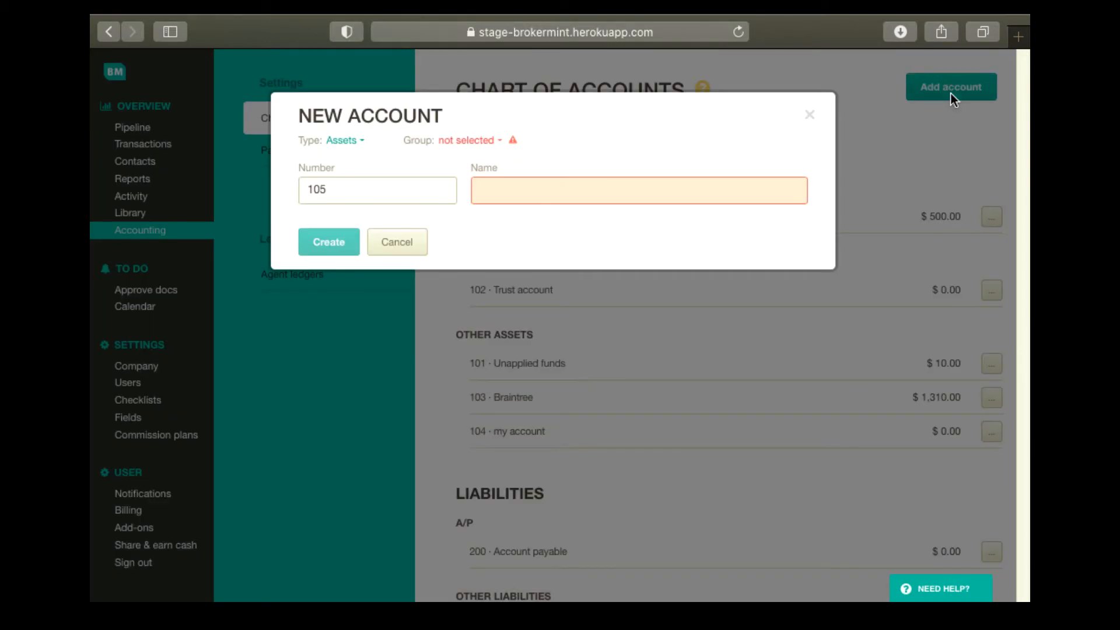
pyautogui.moveTo(348, 145)
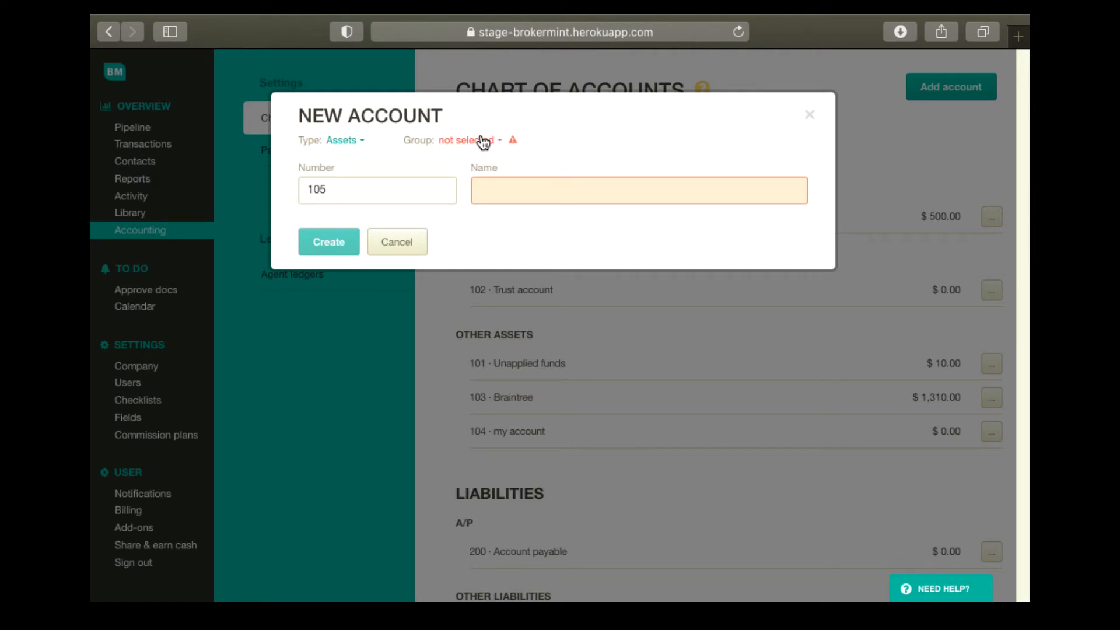
pyautogui.click(468, 140)
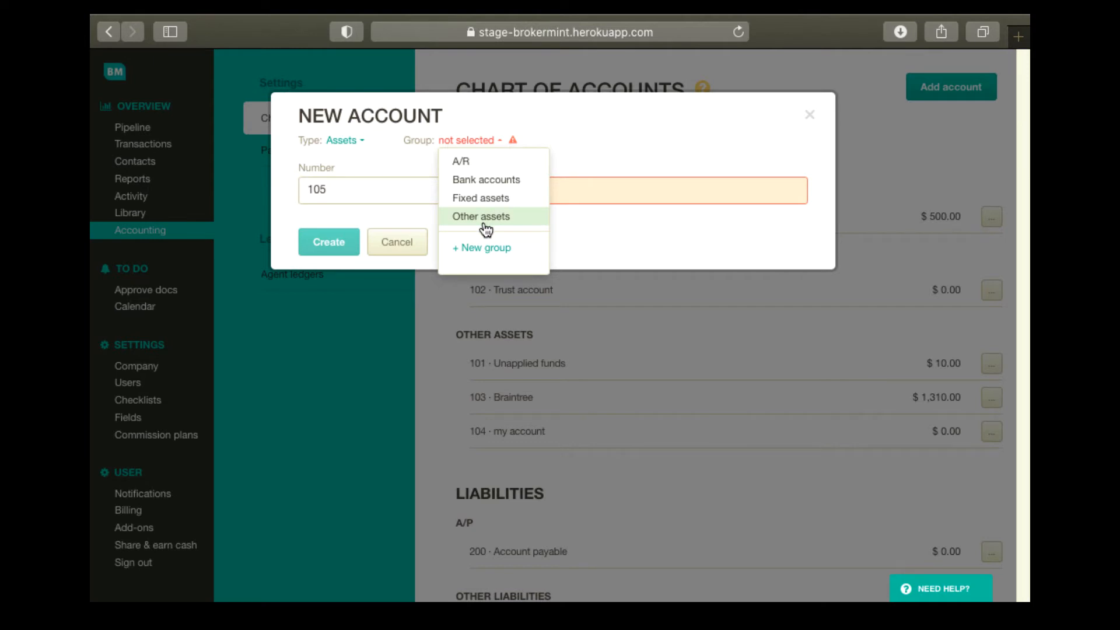
pyautogui.moveTo(481, 248)
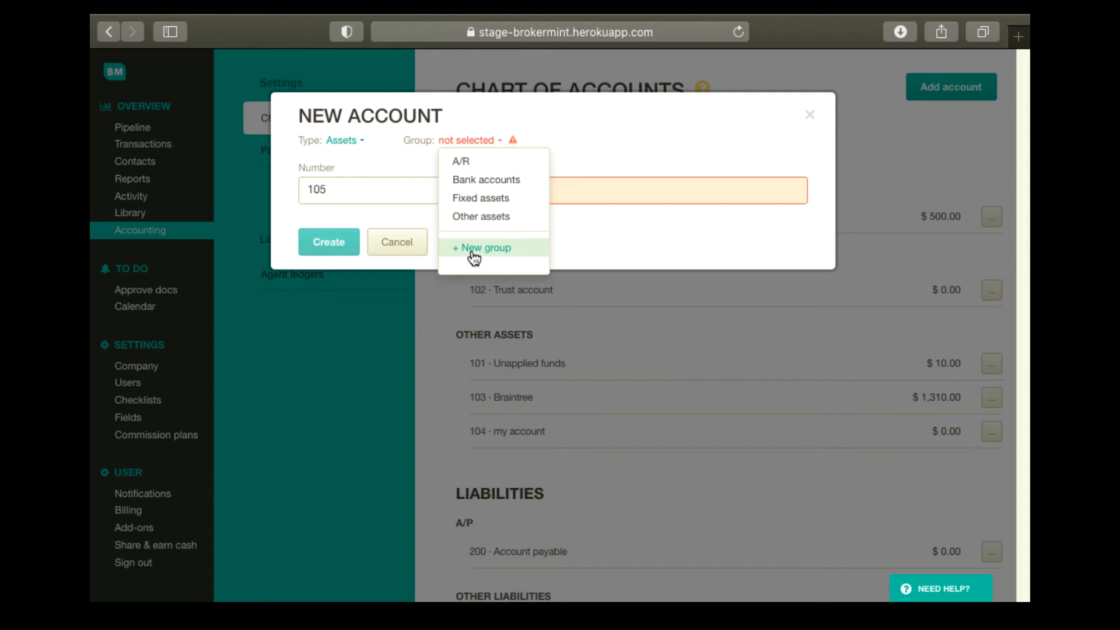
pyautogui.click(480, 198)
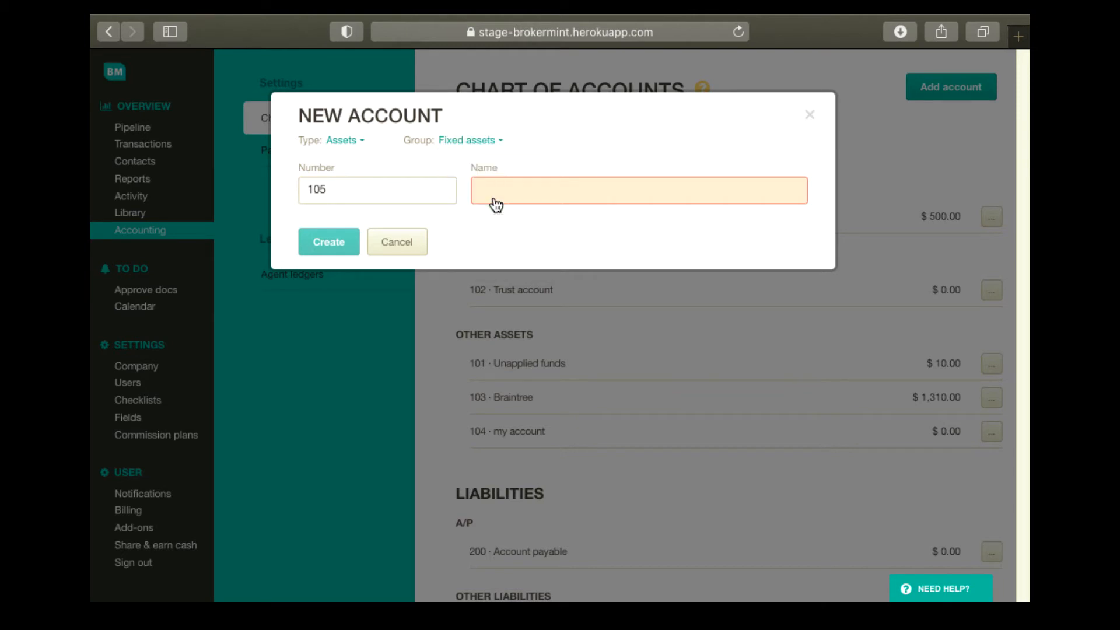
pyautogui.write('My COA Account')
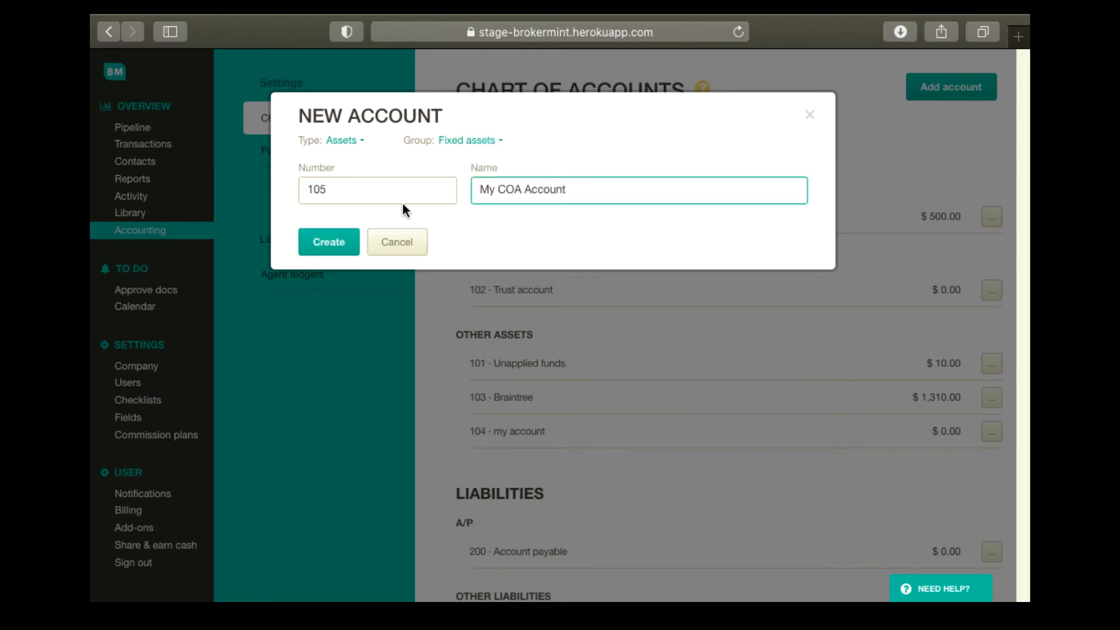
pyautogui.click(328, 241)
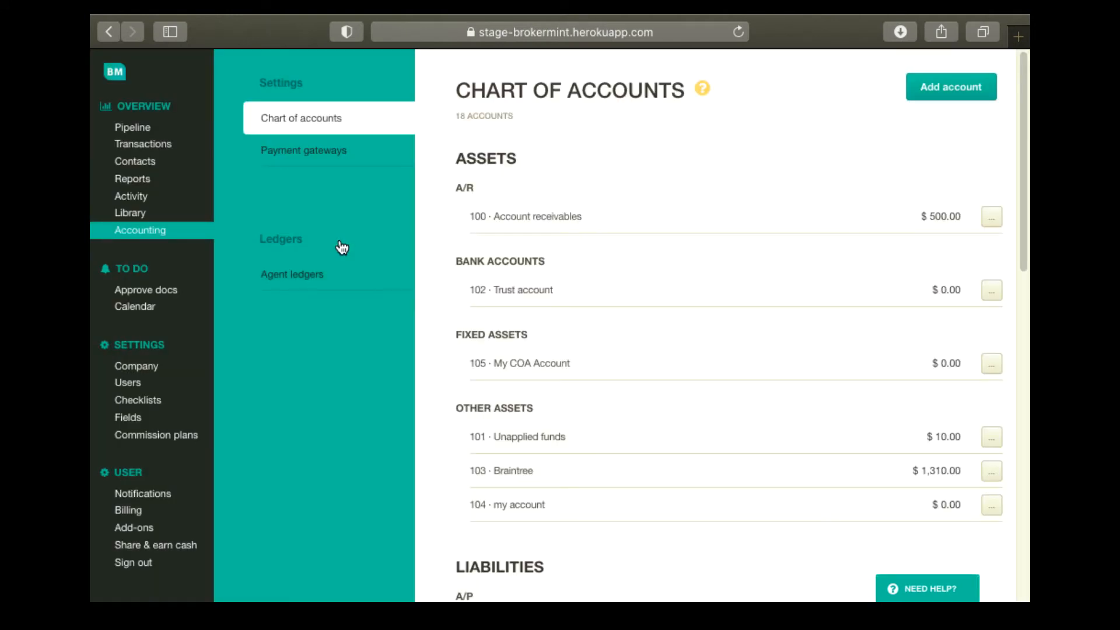
pyautogui.moveTo(892, 290)
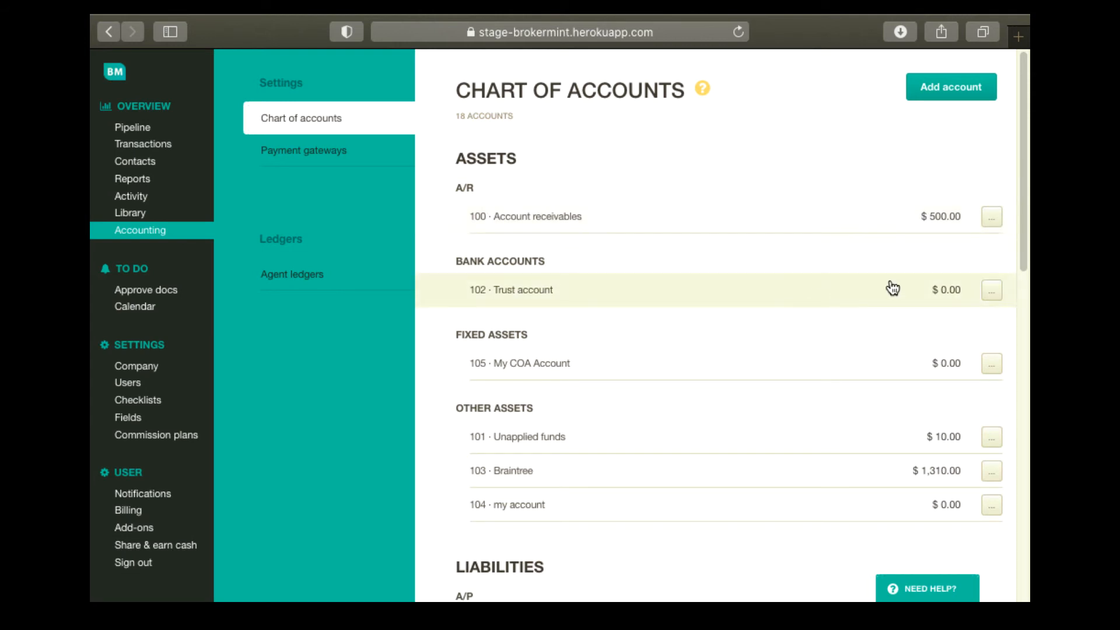
# Rename account 105 from 'My COA Account' to 'COA Account' and save it
pyautogui.click(991, 363)
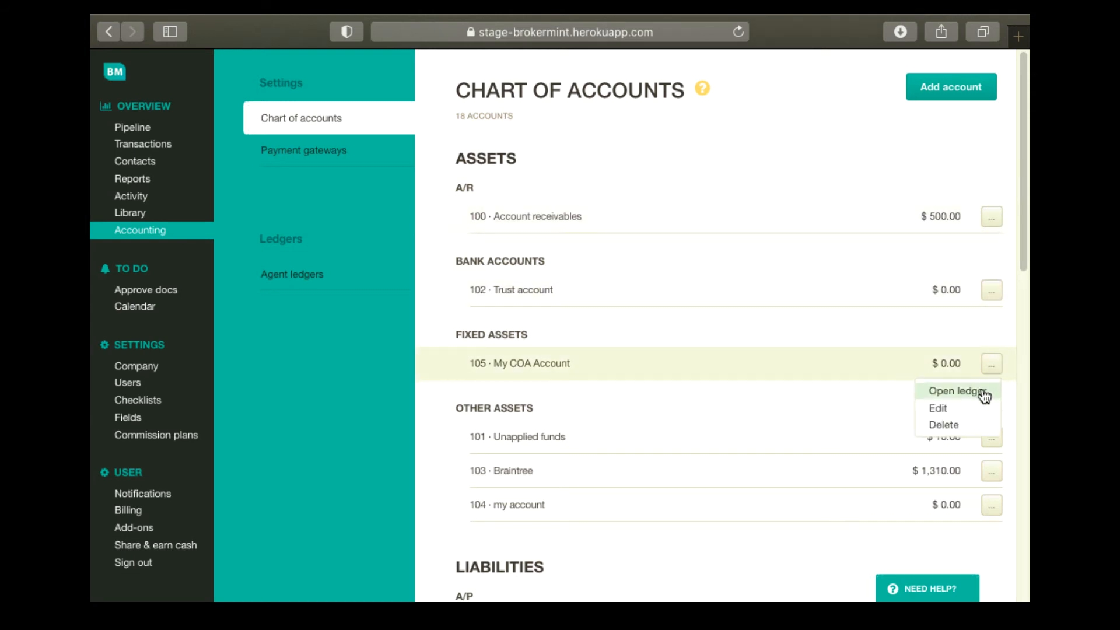
pyautogui.click(937, 408)
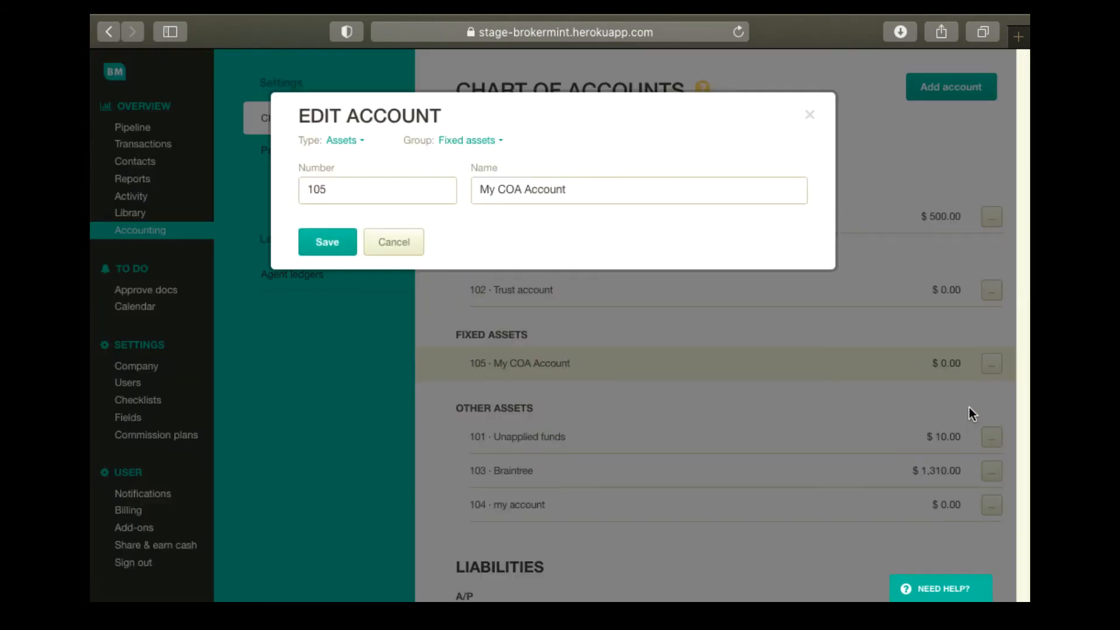
pyautogui.click(638, 189)
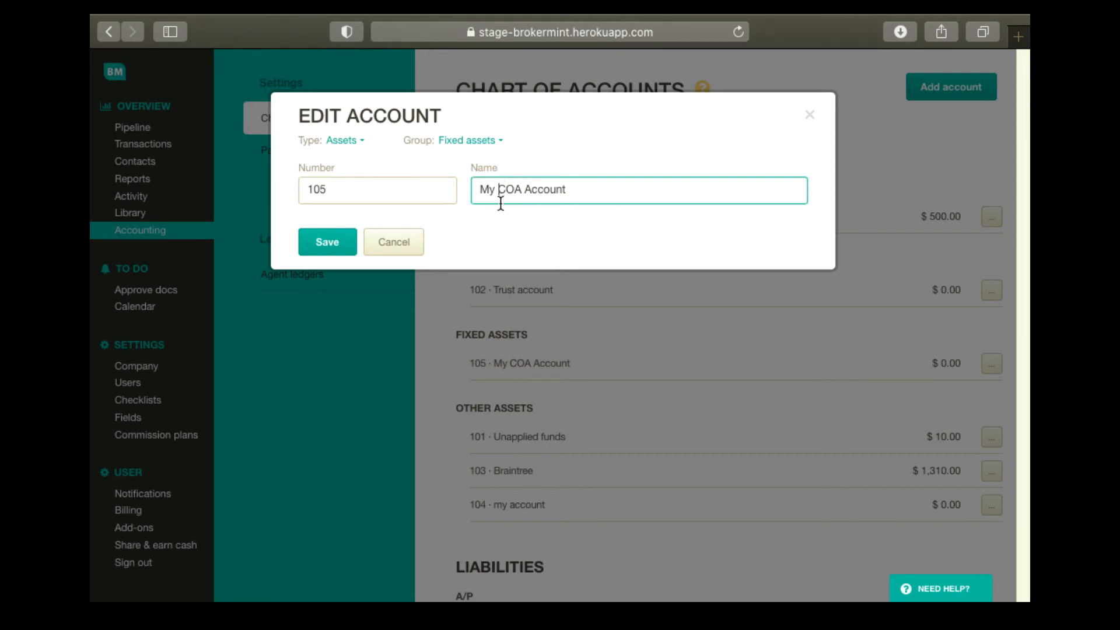
pyautogui.press('Backspace')
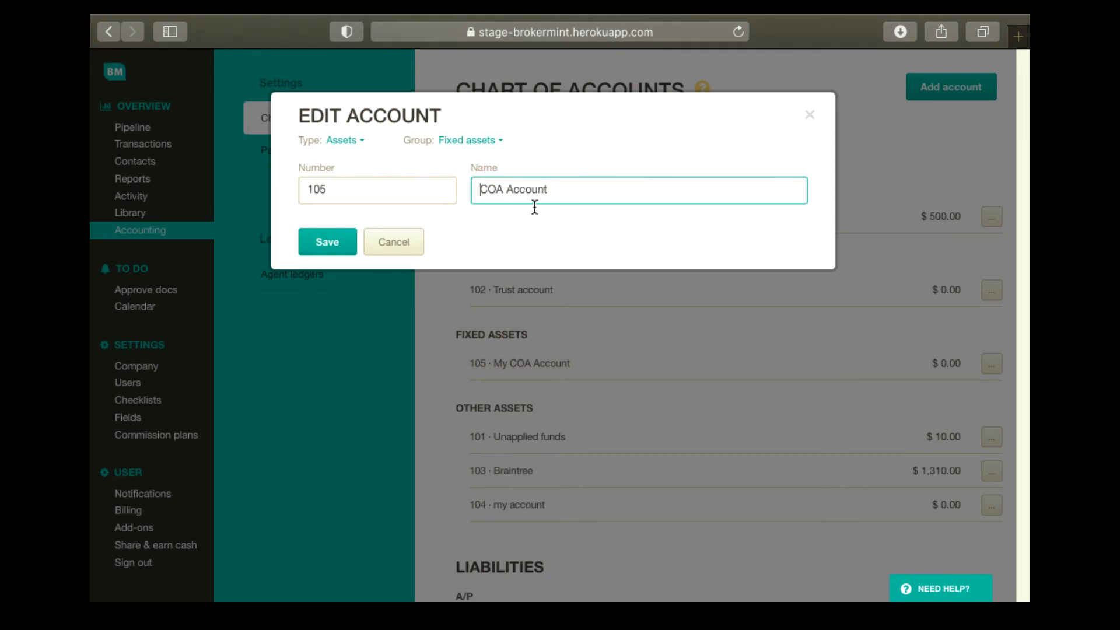
pyautogui.click(326, 242)
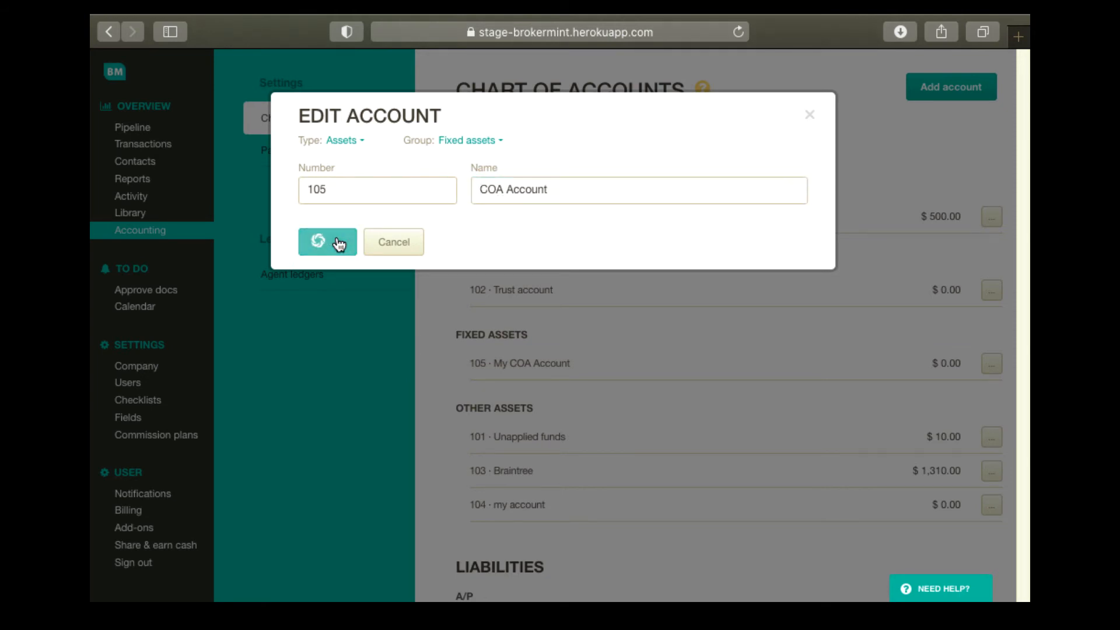
pyautogui.click(327, 242)
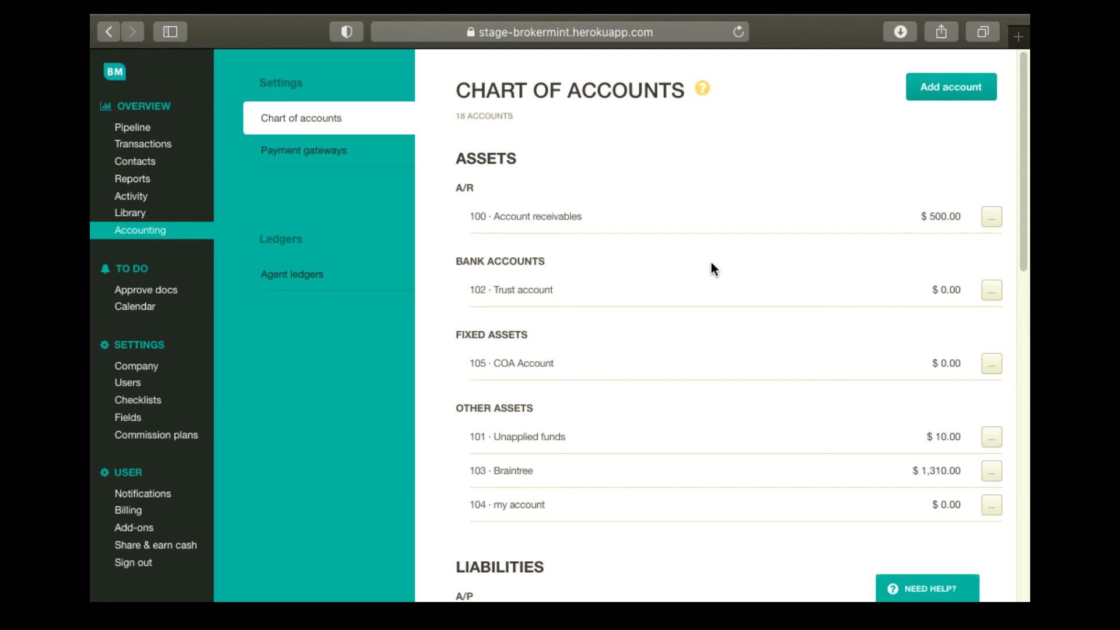
# Delete account 105 COA Account, confirming with Yes, delete
pyautogui.click(990, 363)
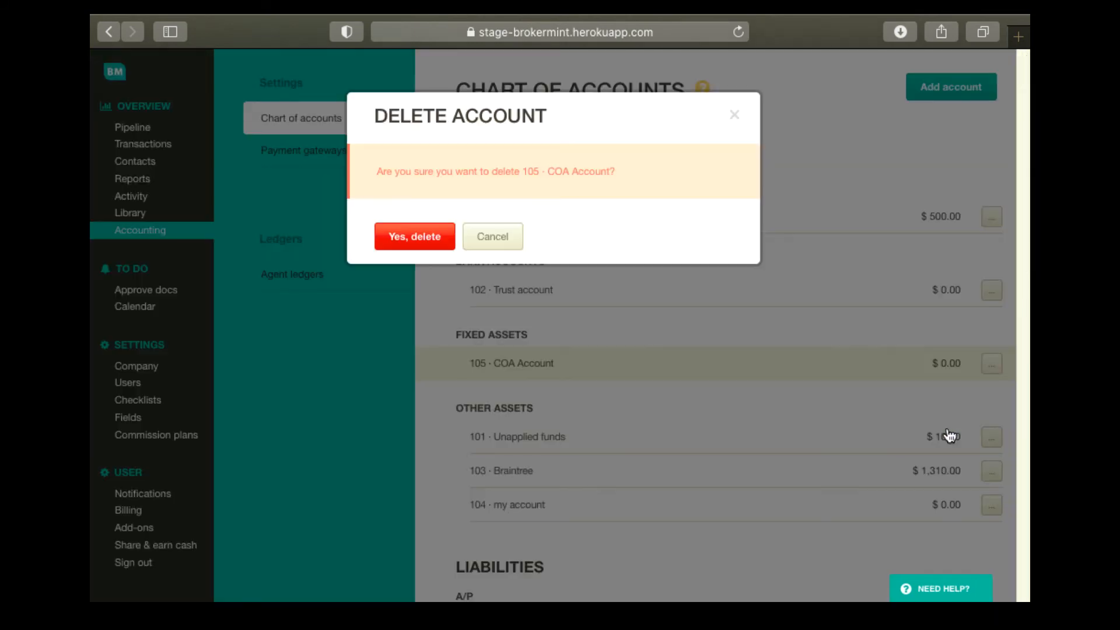
pyautogui.click(414, 236)
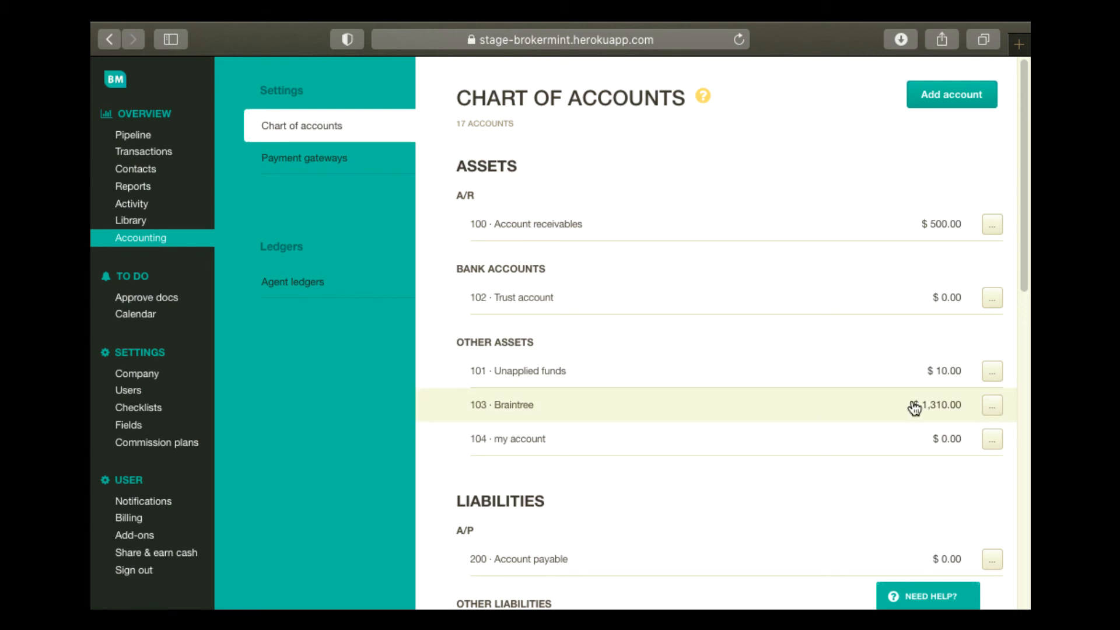
pyautogui.moveTo(992, 421)
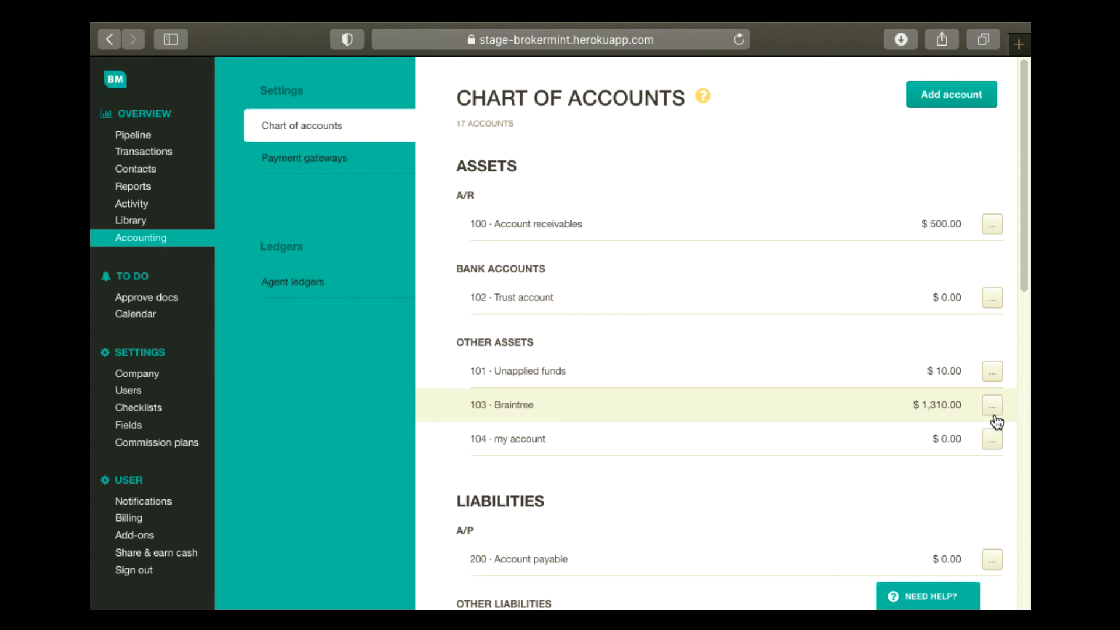
# Show the Action menu with Edit/Delete account on the 103 Braintree ledger ($1,310.00 balance)
pyautogui.click(992, 405)
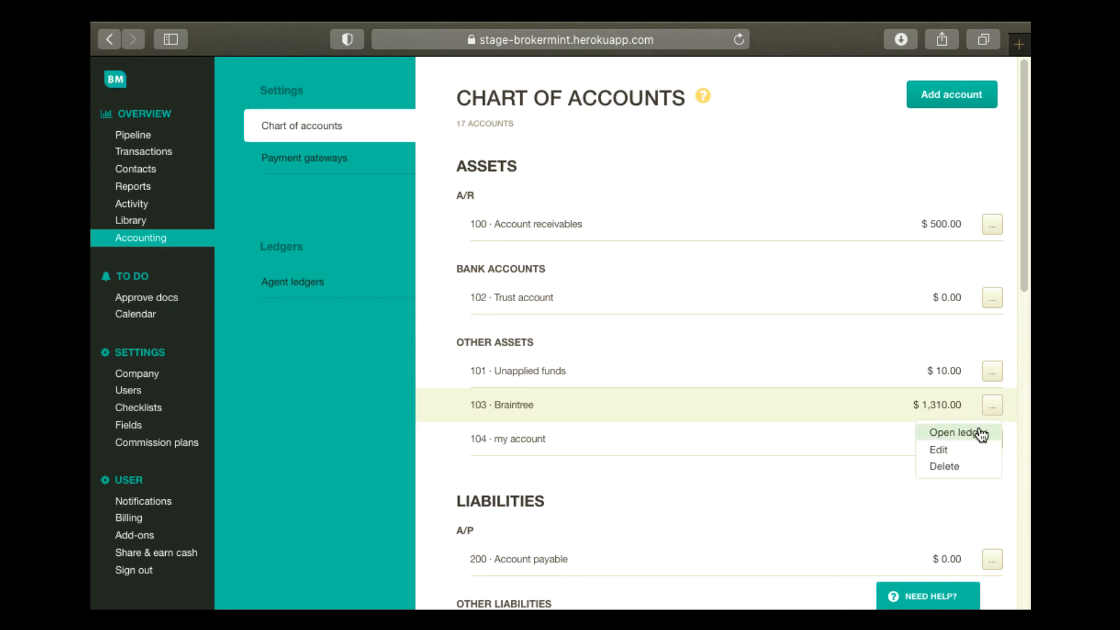
pyautogui.click(957, 432)
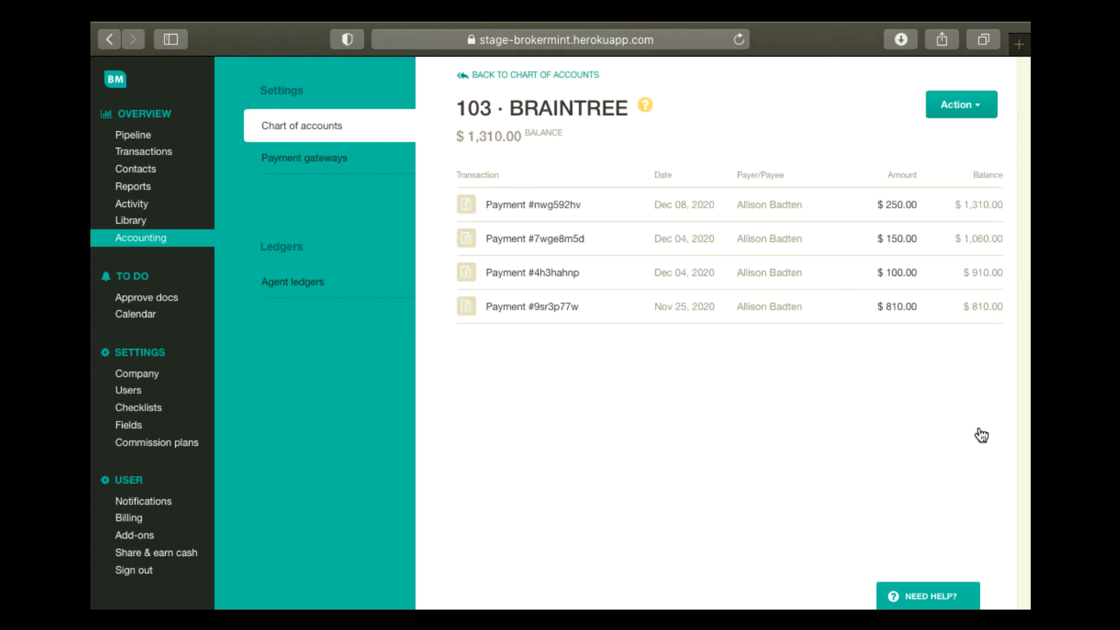
pyautogui.moveTo(989, 135)
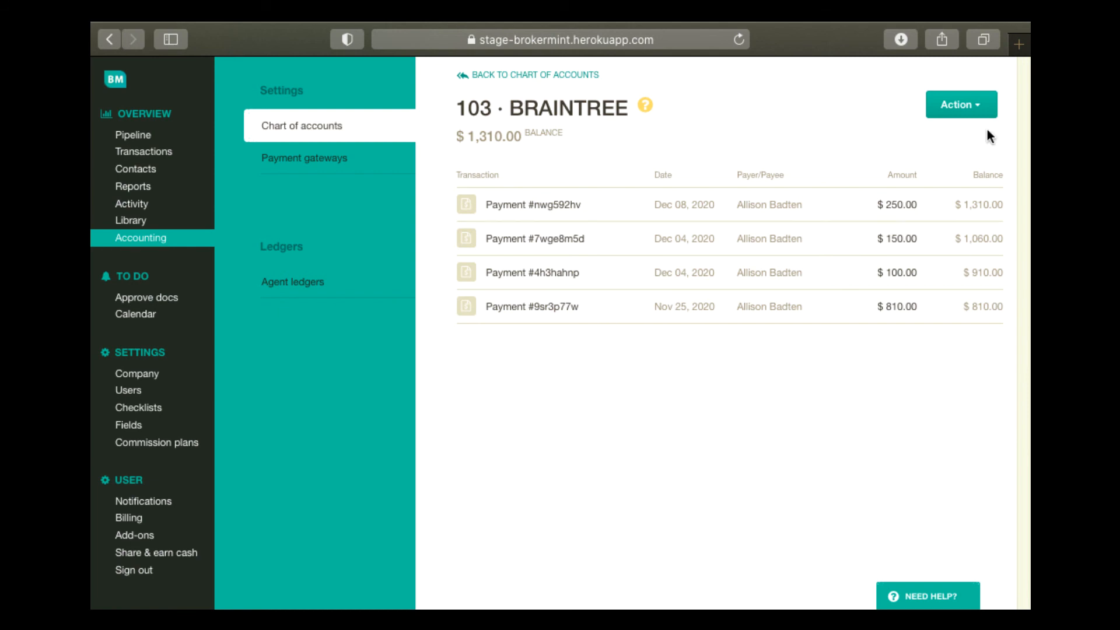
pyautogui.click(960, 104)
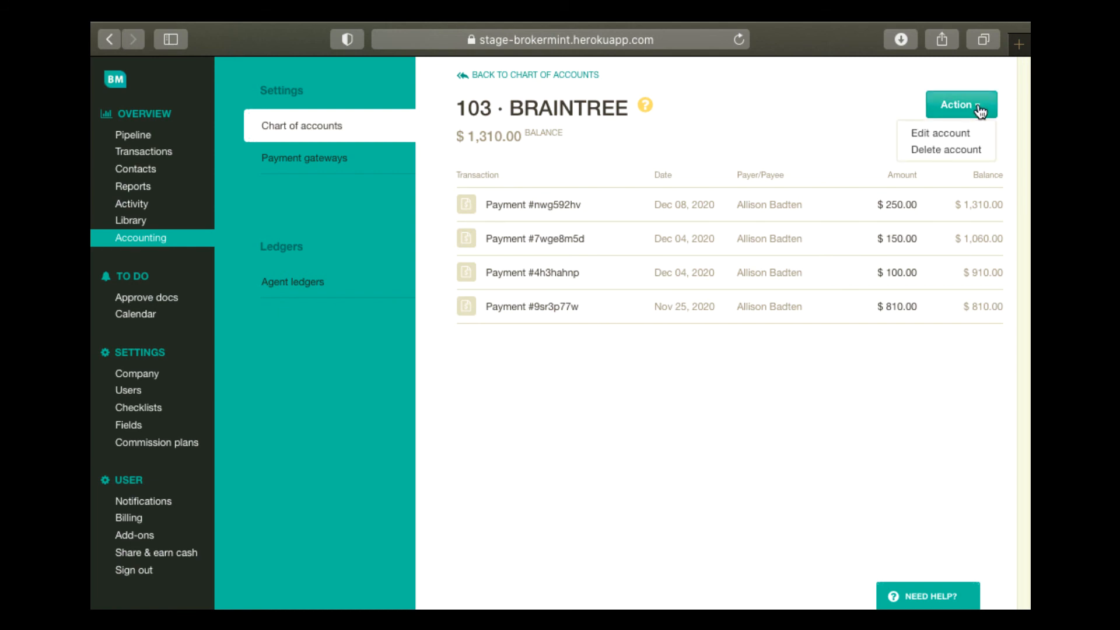